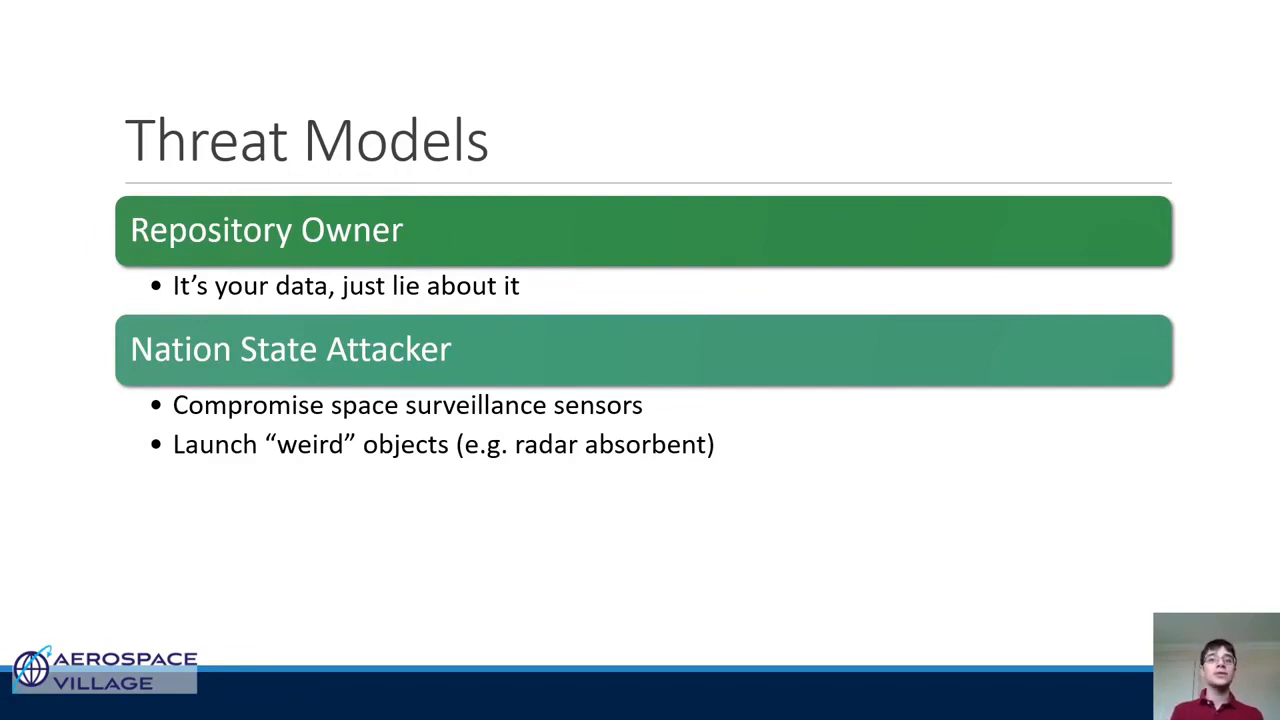
{"action": "key", "text": "Right"}
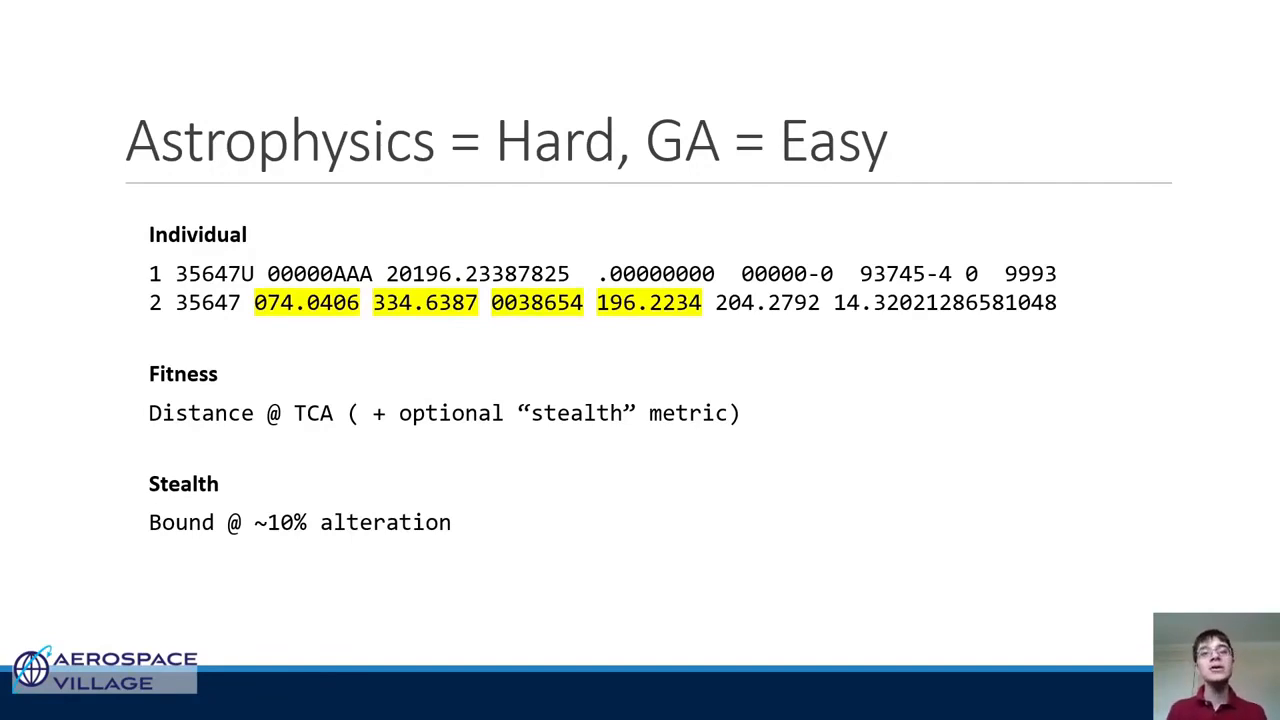
{"action": "key", "text": "Right"}
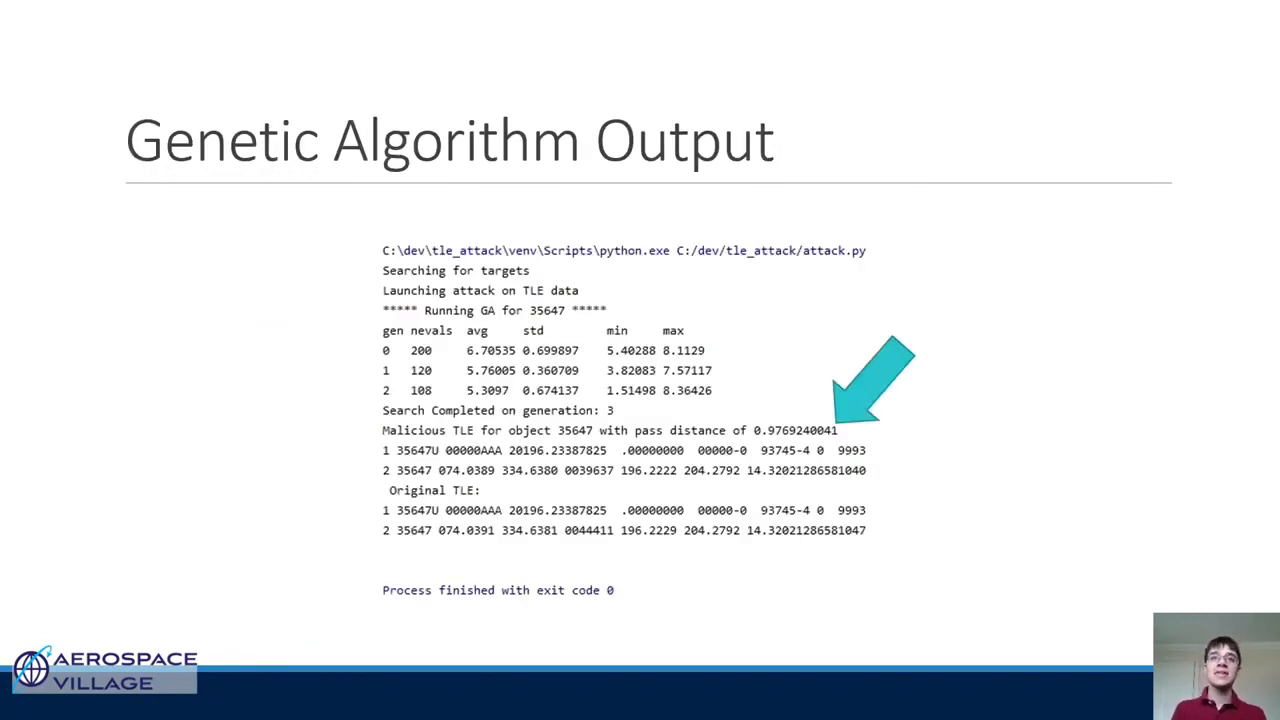